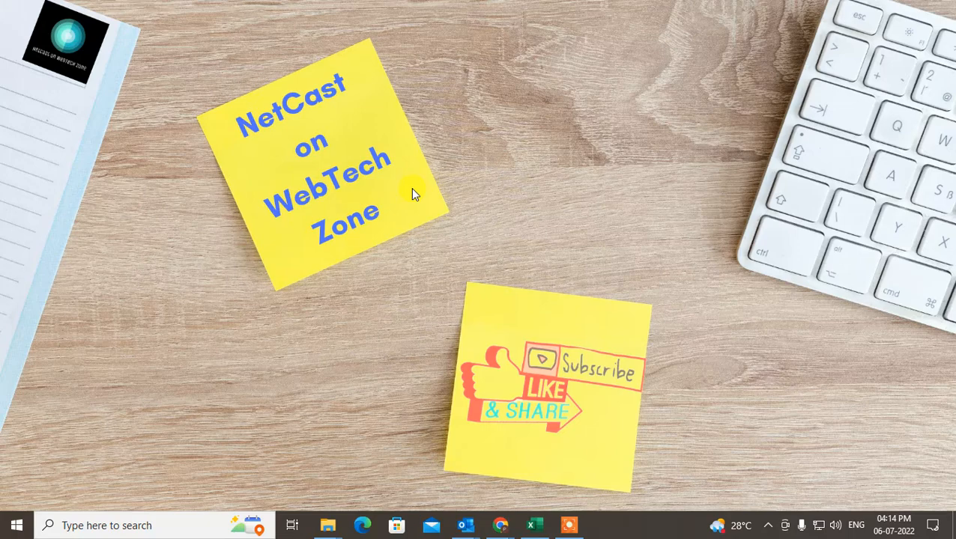
# Refresh the desktop, launch Outlook and bring up Account Settings listing three email accounts
pyautogui.rightClick(415, 193)
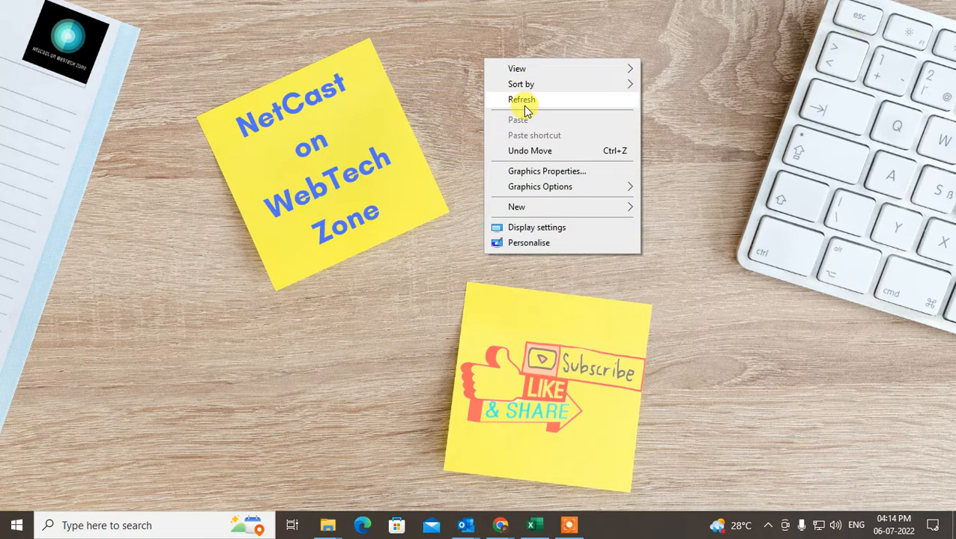
pyautogui.click(522, 99)
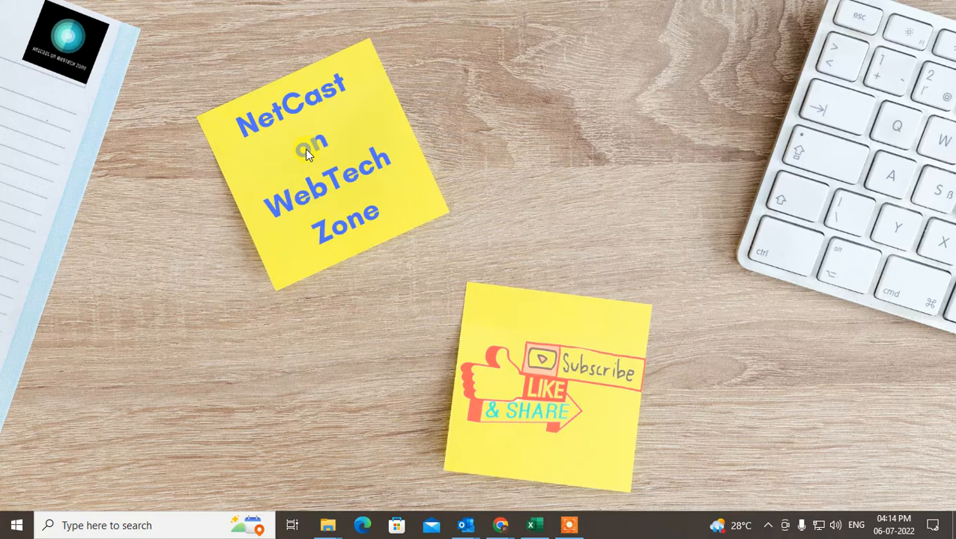
pyautogui.moveTo(317, 153)
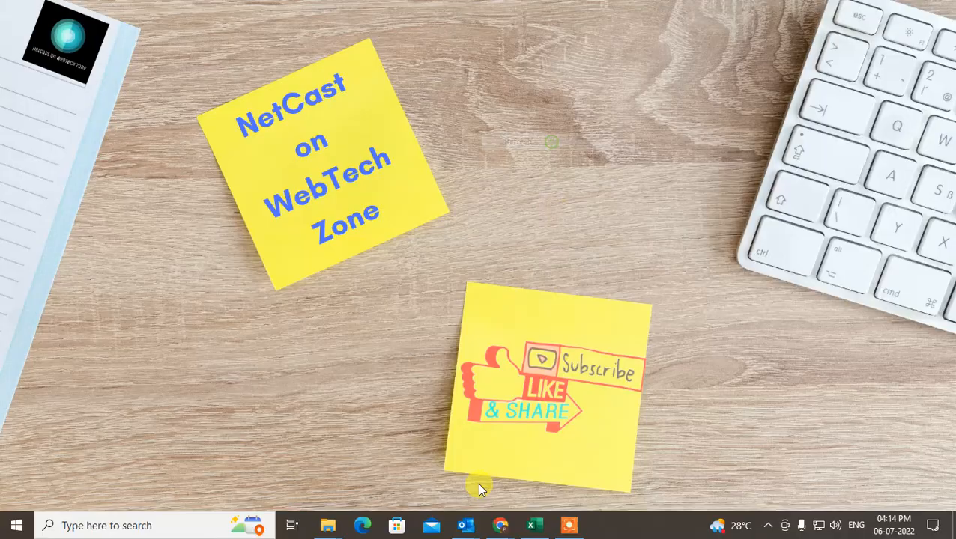
pyautogui.click(466, 525)
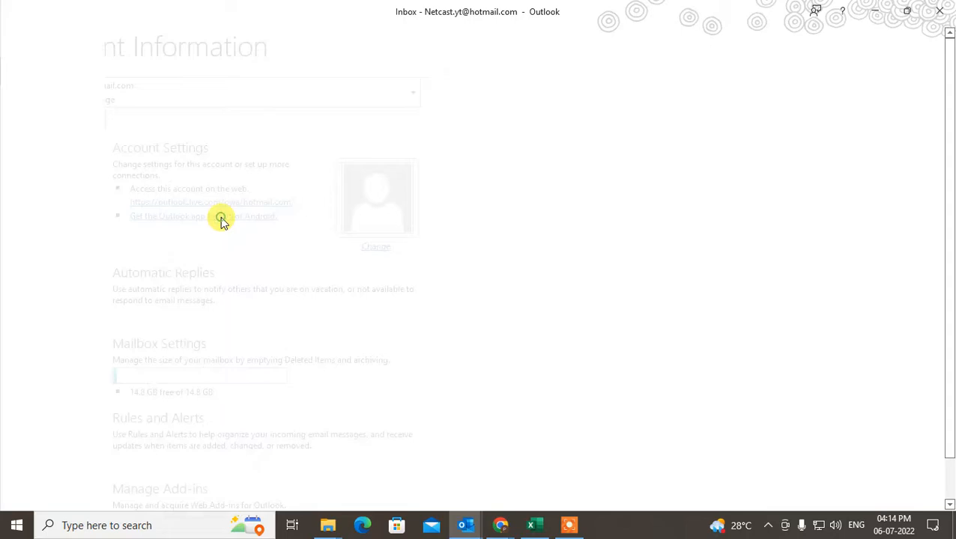
pyautogui.click(220, 217)
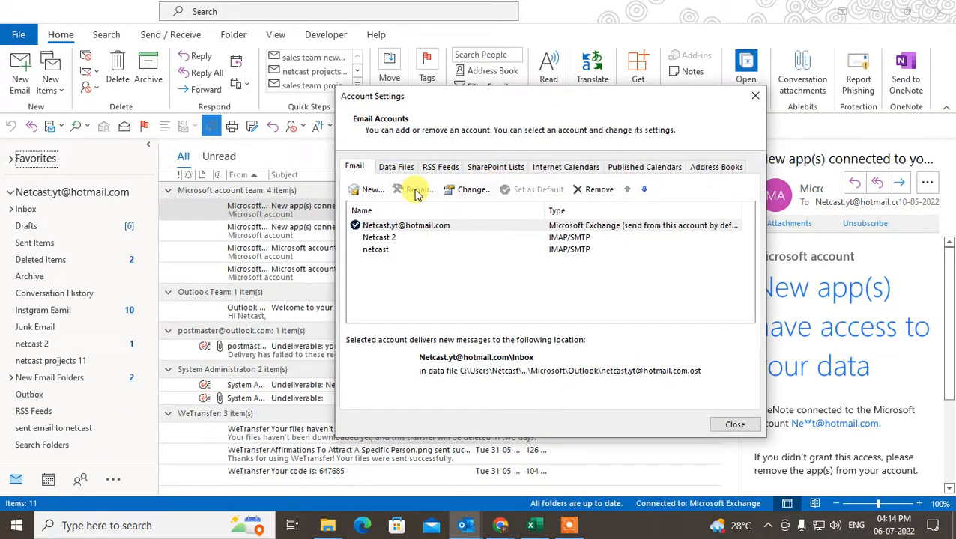
# Switch to Data Files and select the personal folder backup 2.pst entry
pyautogui.click(395, 166)
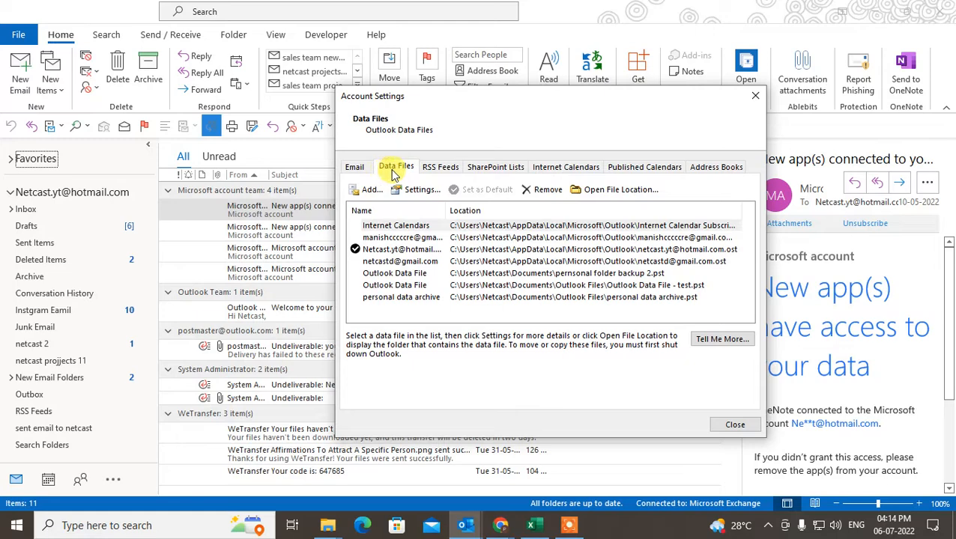
pyautogui.moveTo(583, 313)
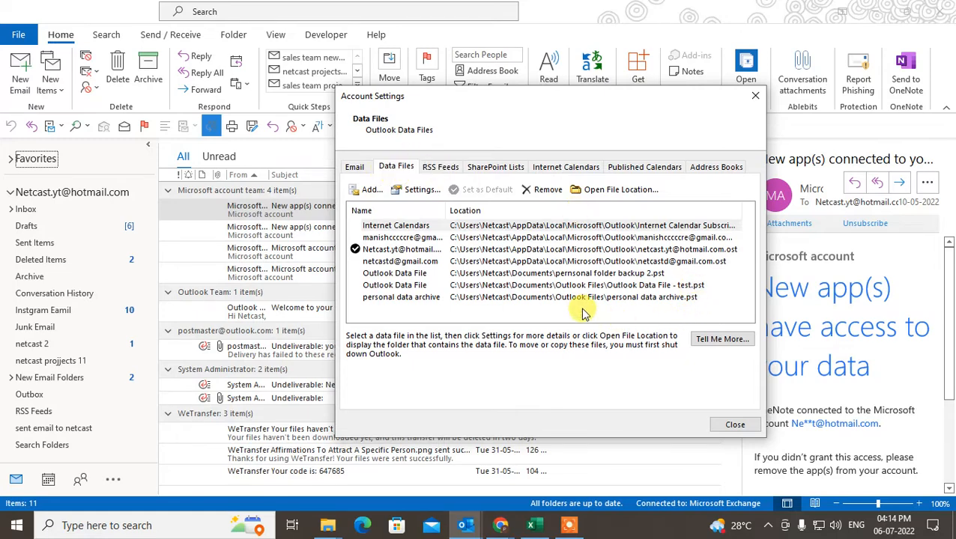
pyautogui.click(395, 285)
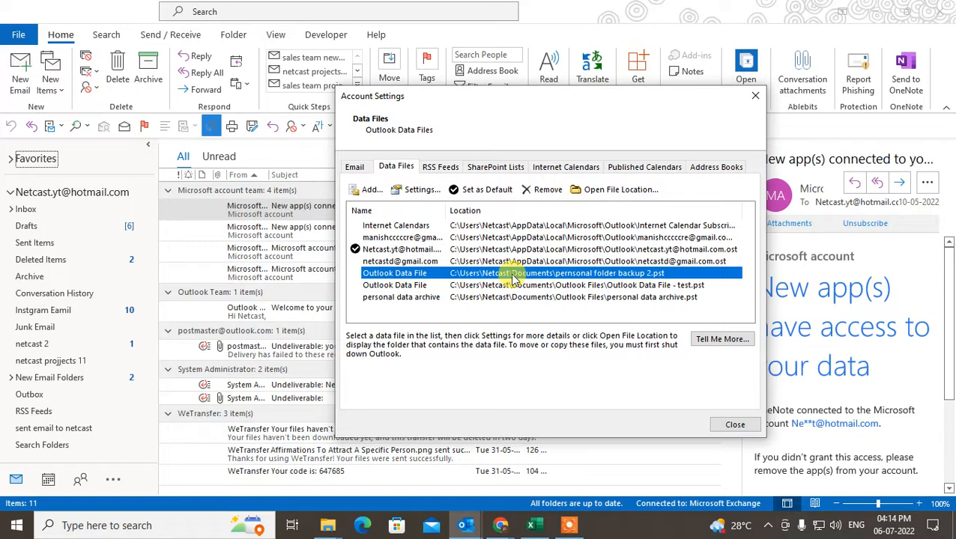
pyautogui.moveTo(603, 297)
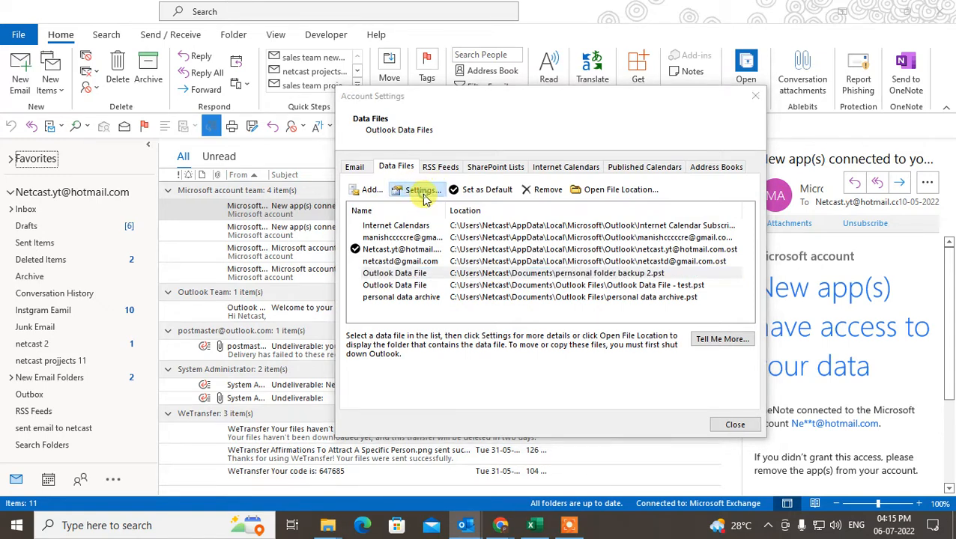
# Bring up the Outlook Data File settings for personal folder backup 2
pyautogui.click(420, 190)
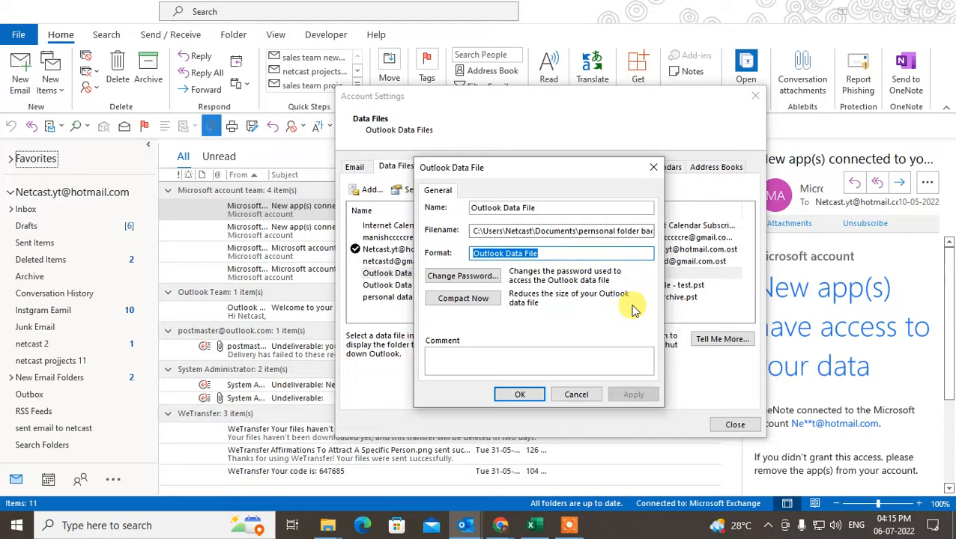
pyautogui.moveTo(543, 322)
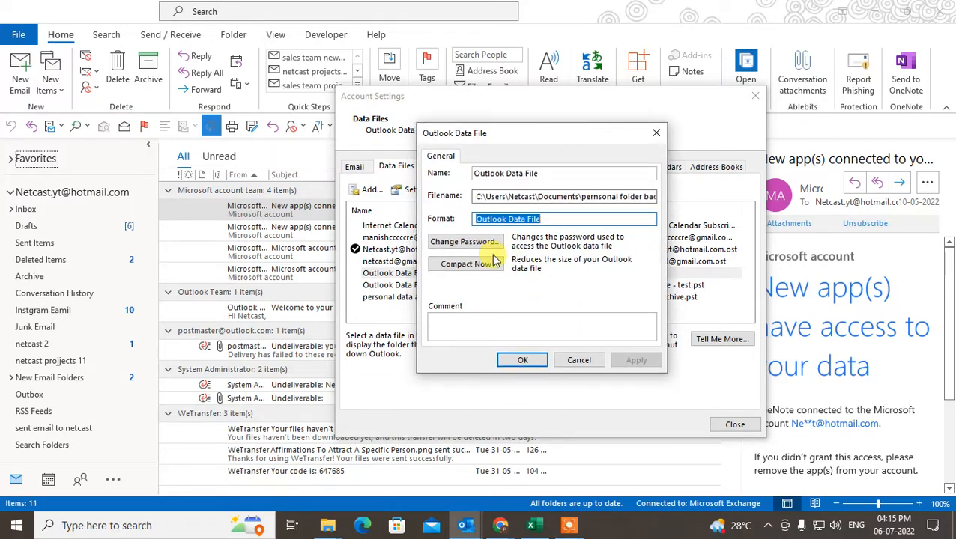
# Start the Change Password prompt for the personal folder backup 2 data file
pyautogui.click(464, 241)
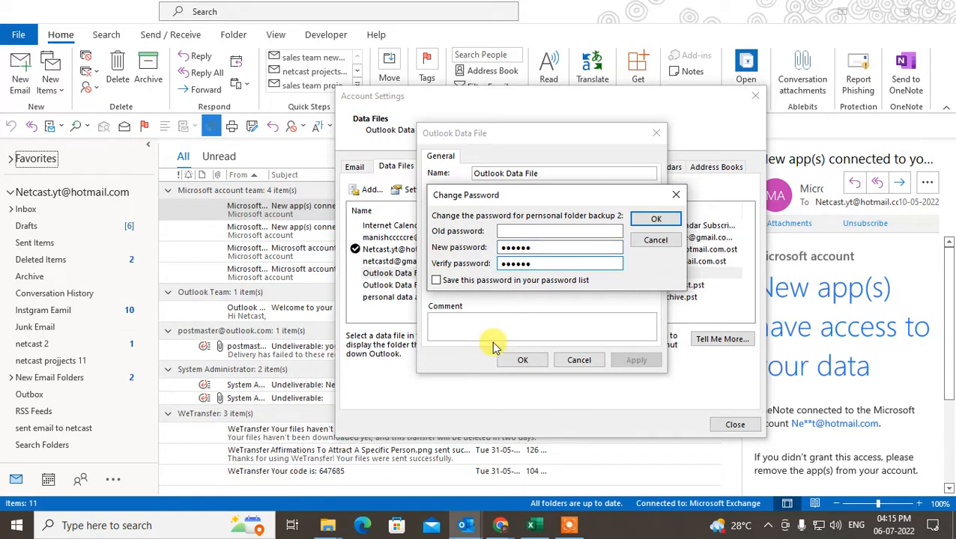
pyautogui.moveTo(616, 207)
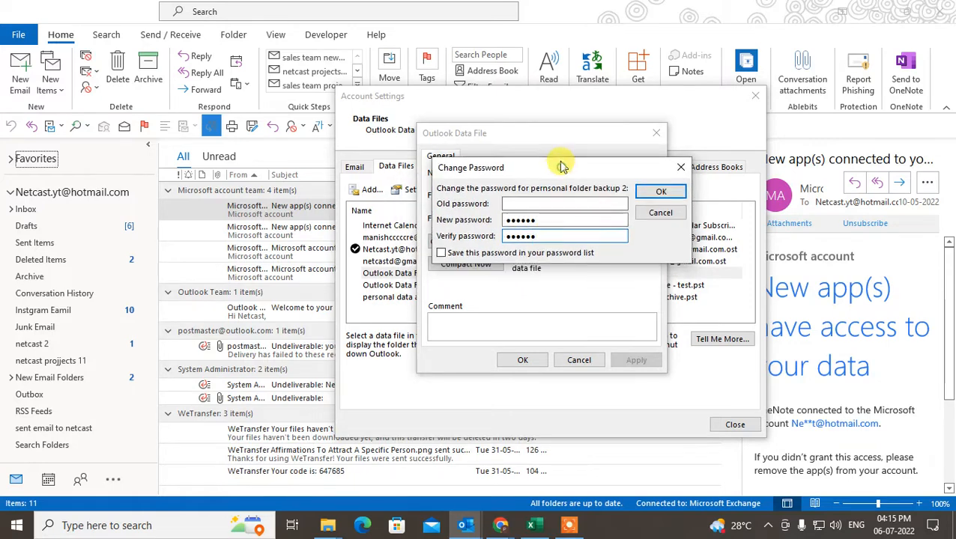
pyautogui.moveTo(567, 172)
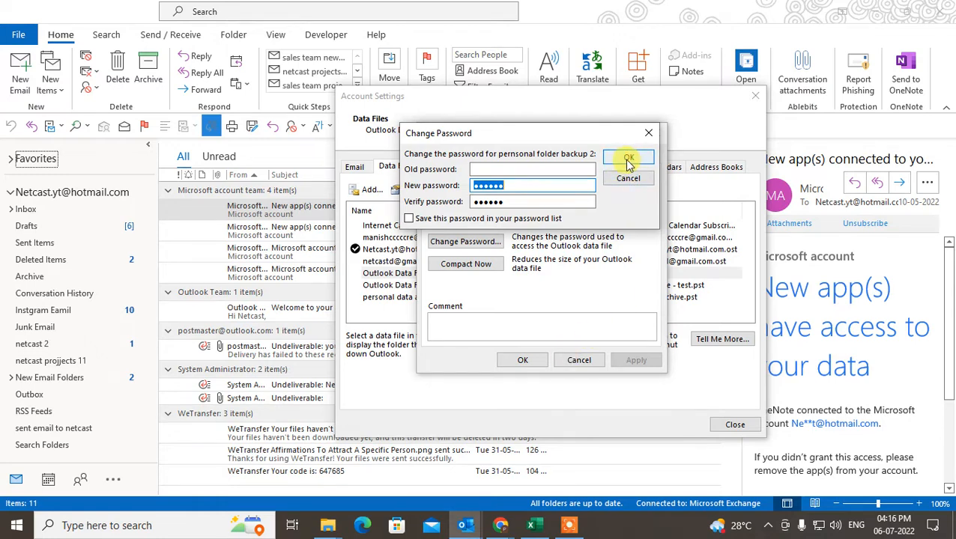
pyautogui.moveTo(628, 178)
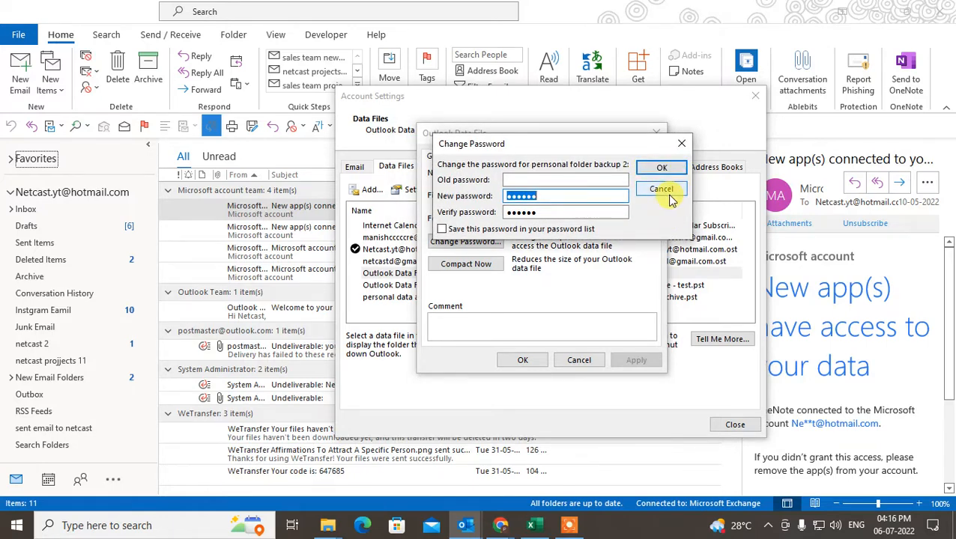
# Cancel the password change and close the data file and account settings windows
pyautogui.click(661, 188)
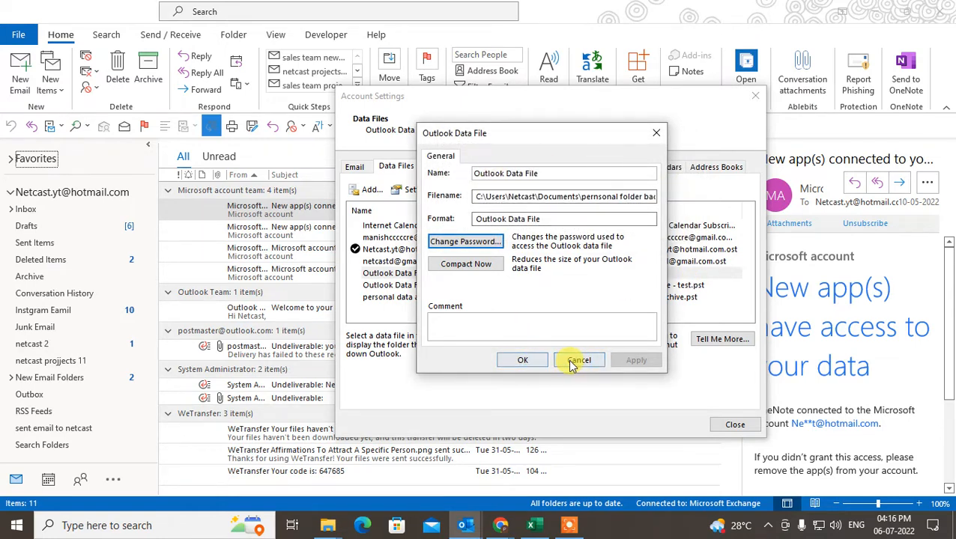
pyautogui.click(578, 360)
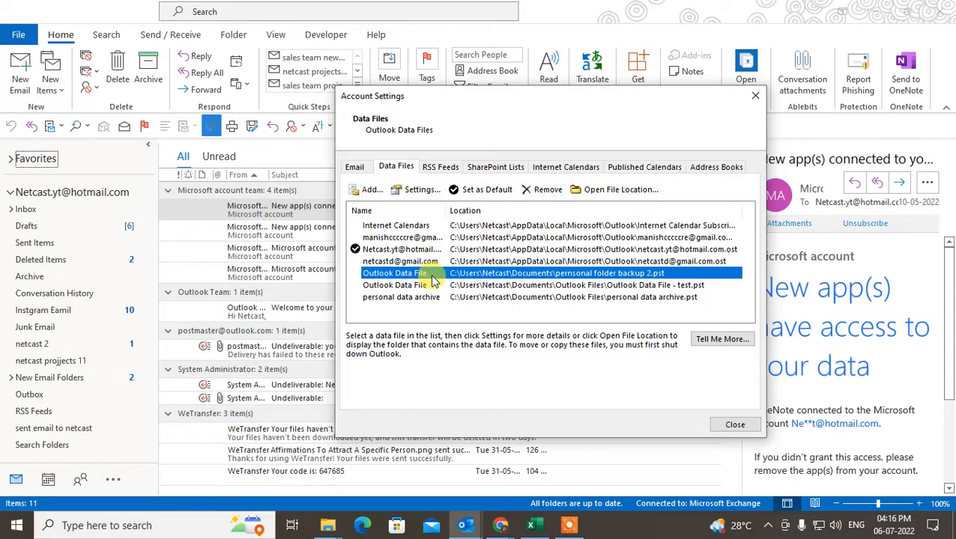
pyautogui.click(735, 425)
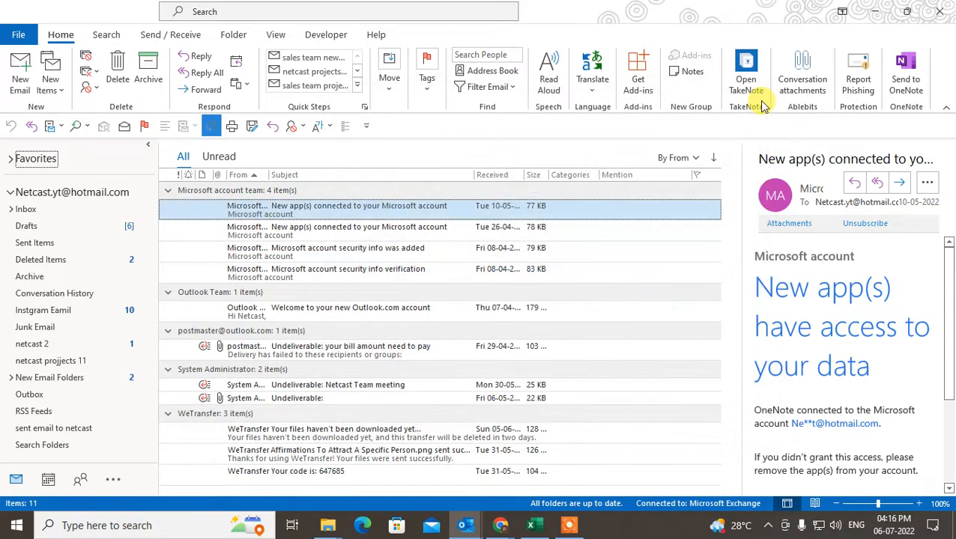